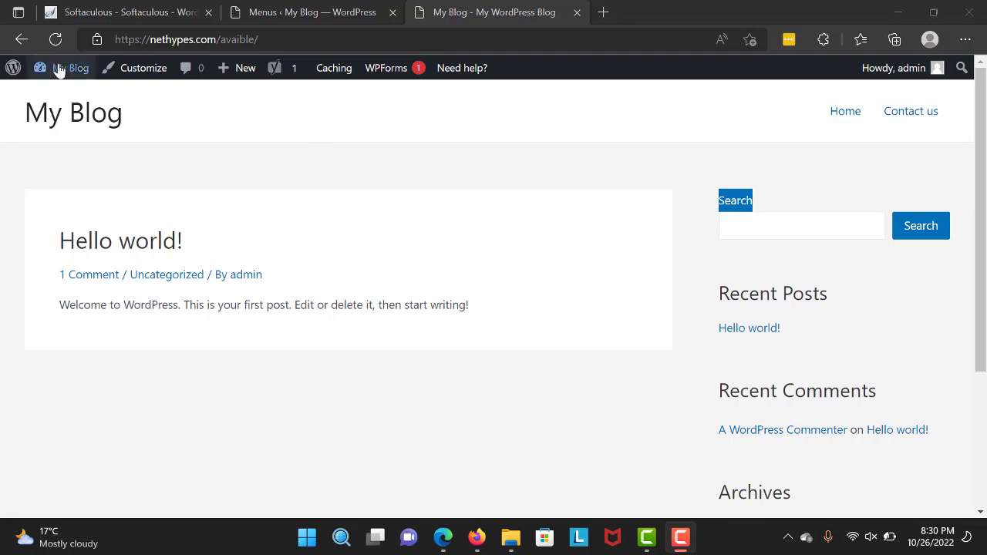
# - Reach the admin dashboard from the live blog via the admin bar's My Blog menu
pyautogui.click(70, 68)
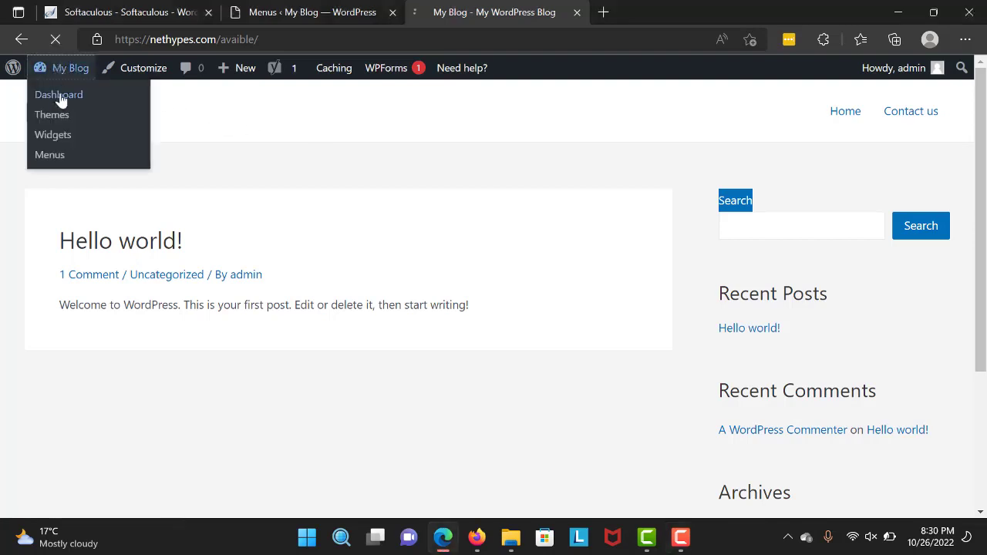
pyautogui.click(58, 94)
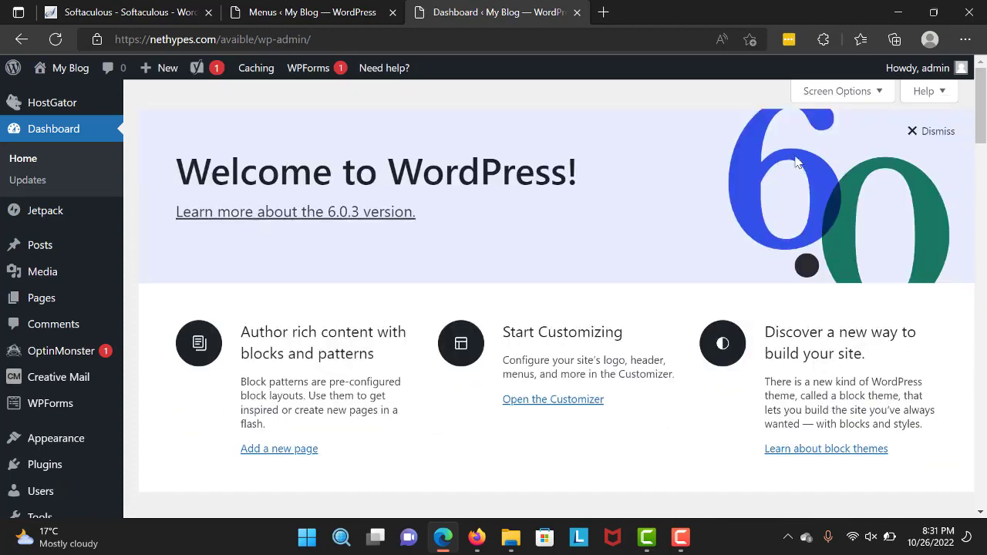
pyautogui.scroll(-3)
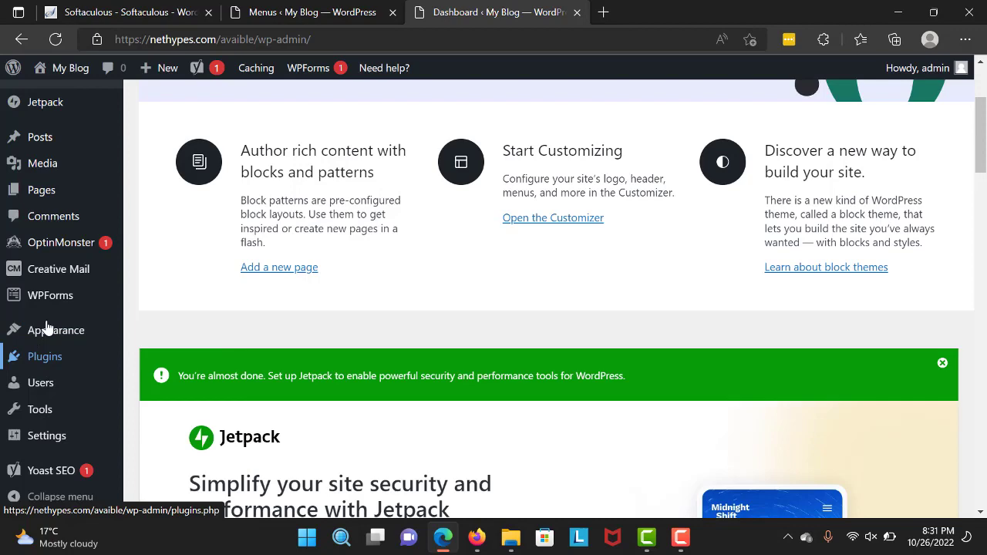
# - Go to Plugins > Add New and search the directory for 'Starter templates'
pyautogui.click(158, 380)
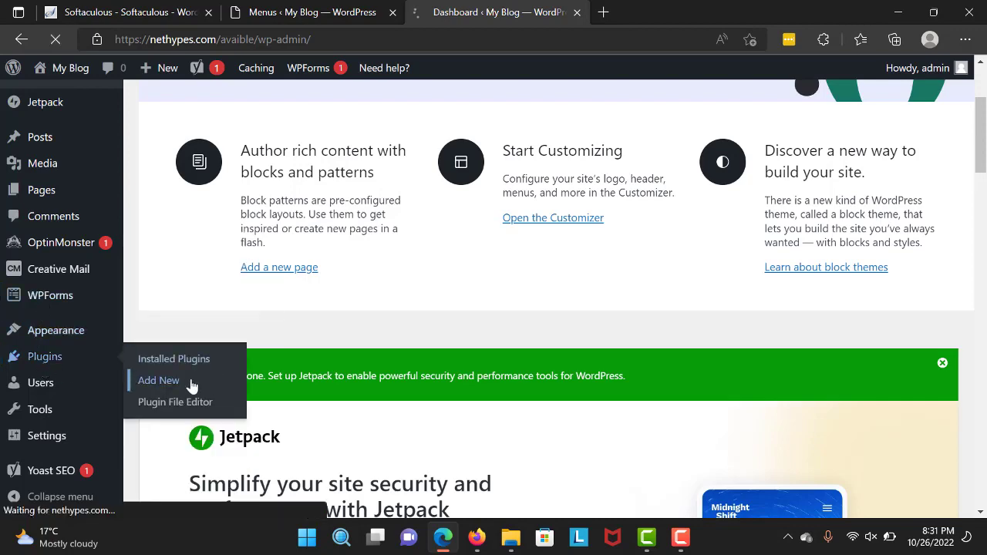
pyautogui.click(157, 379)
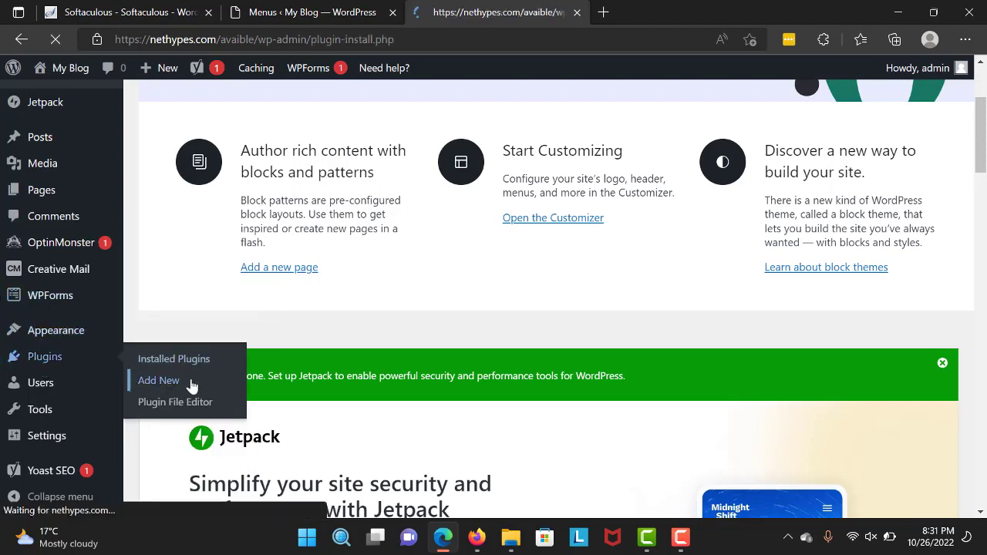
pyautogui.click(157, 380)
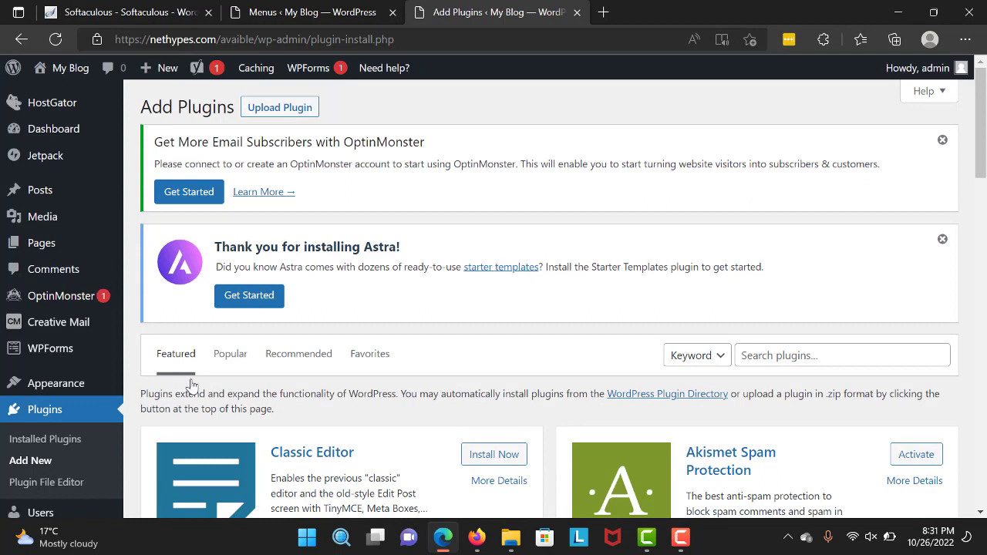
pyautogui.moveTo(497, 281)
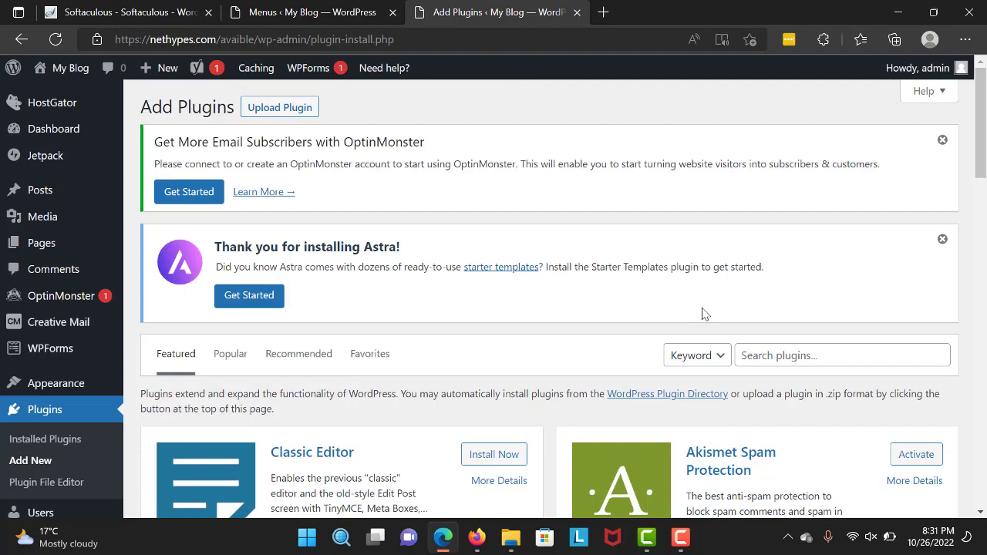
pyautogui.write('Starter templates')
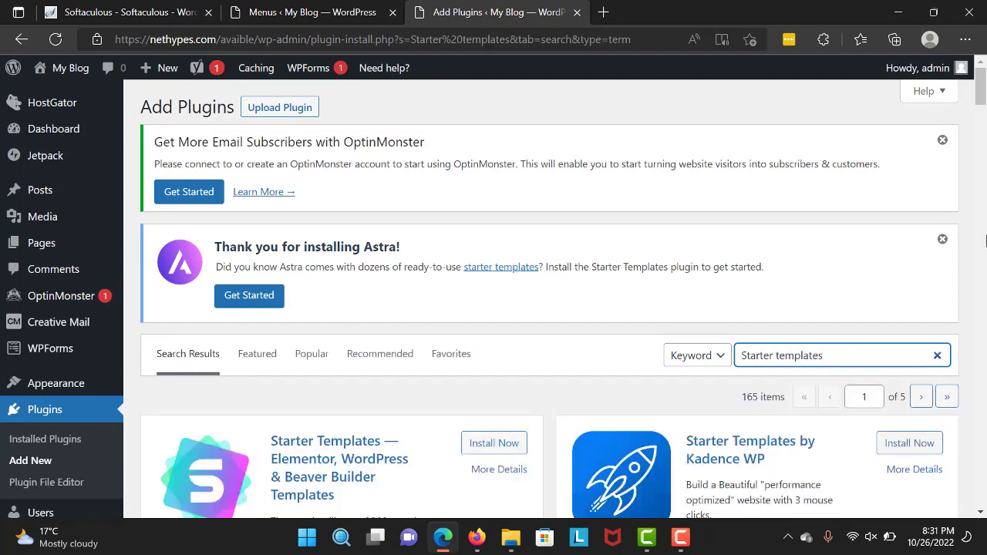
# - Install the Starter Templates plugin by Brainstorm Force from the search results
pyautogui.scroll(-3)
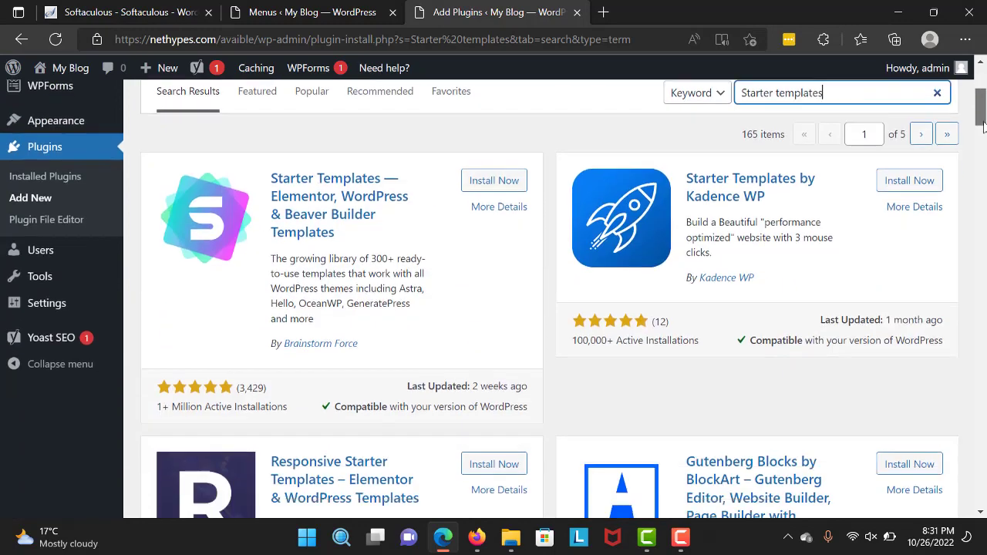
pyautogui.scroll(-3)
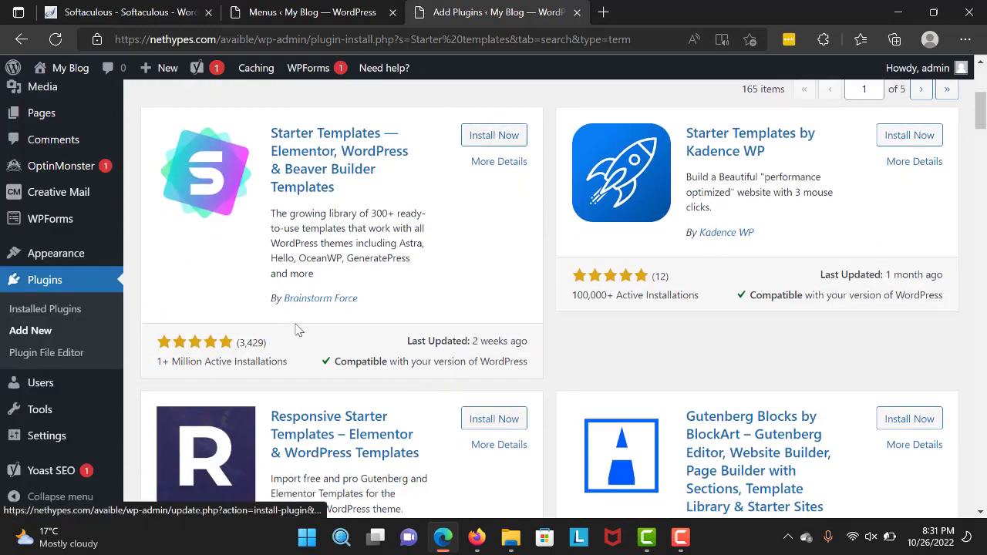
pyautogui.click(494, 136)
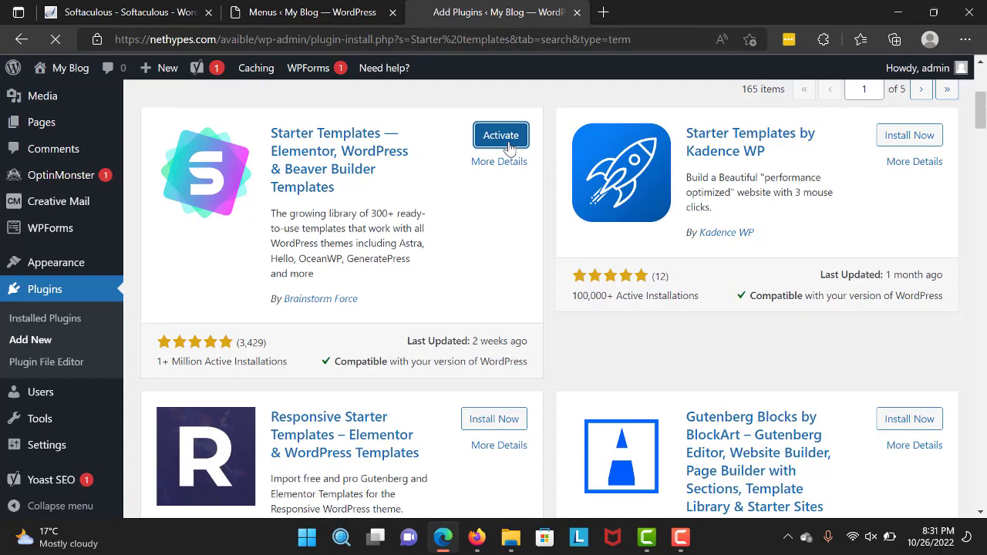
# - Activate the Starter Templates plugin and land on its getting-started page
pyautogui.click(500, 135)
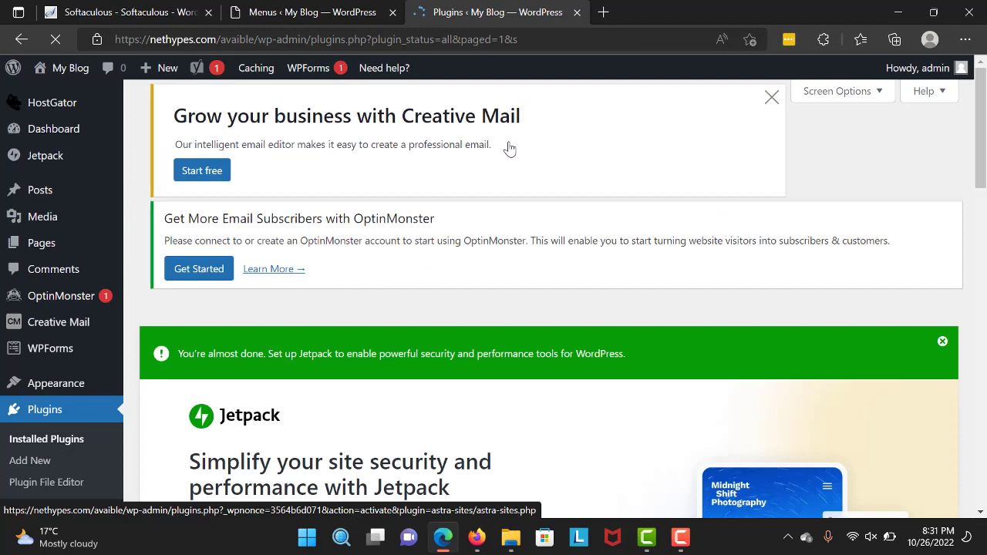
pyautogui.click(771, 97)
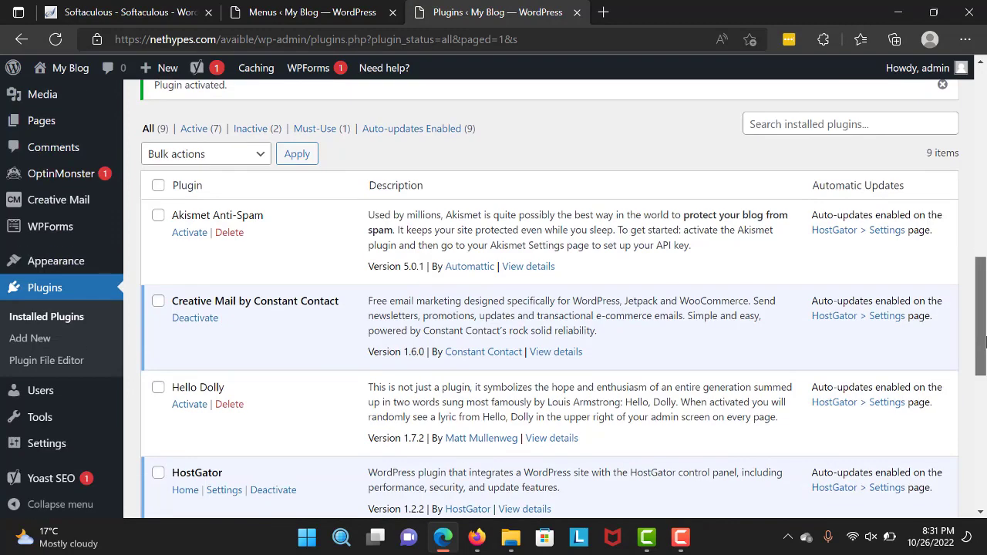
pyautogui.scroll(-3)
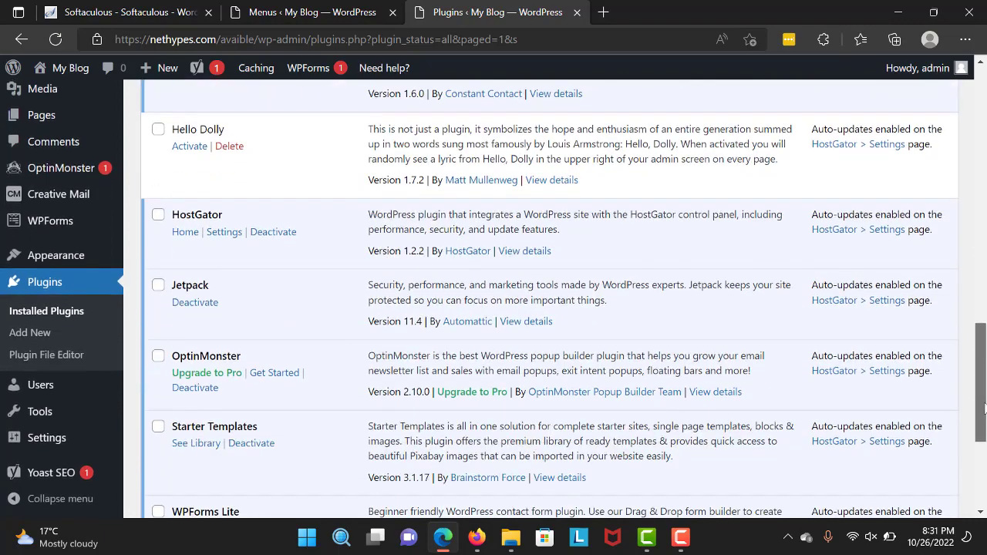
pyautogui.scroll(-3)
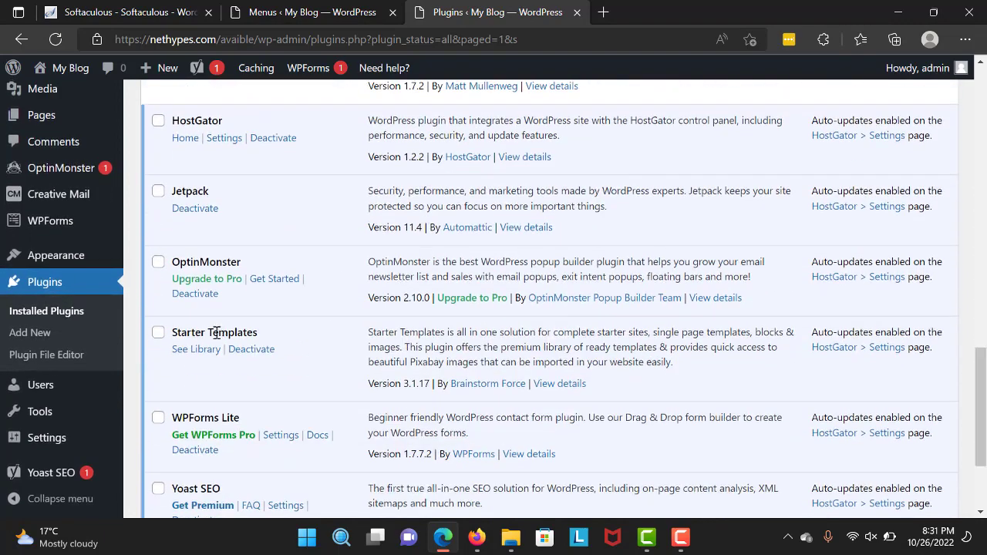
# - Show the installed plugins list with Starter Templates now listed as active
pyautogui.click(195, 349)
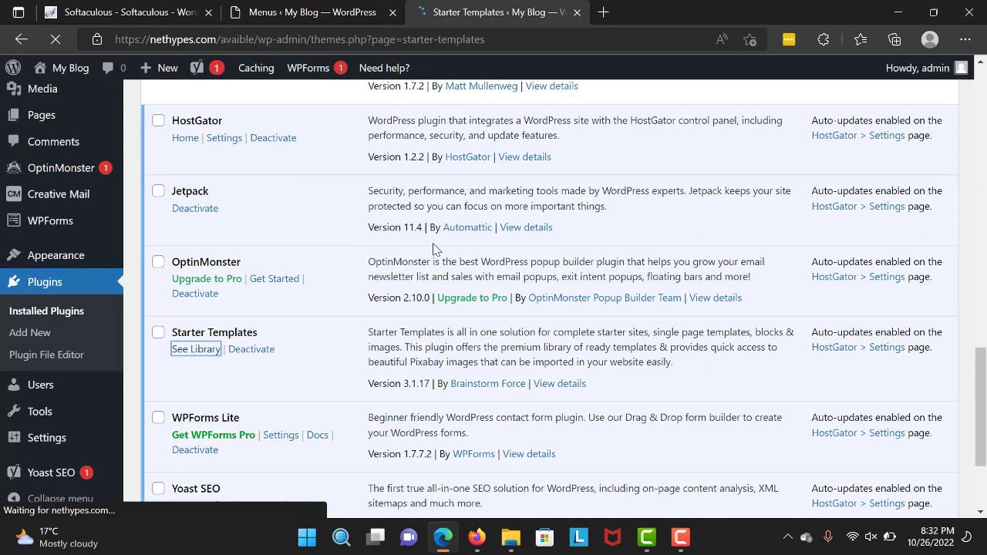
pyautogui.click(195, 348)
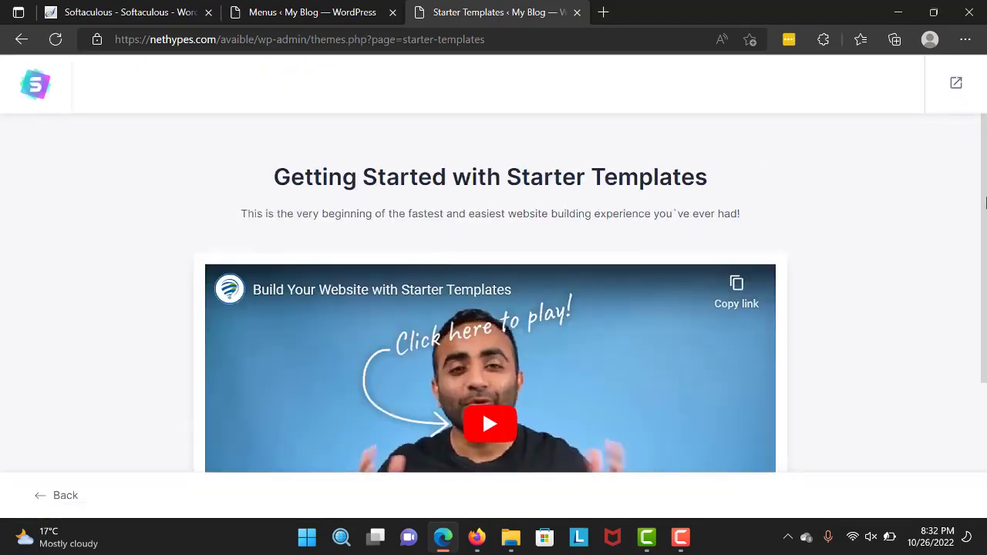
pyautogui.scroll(-3)
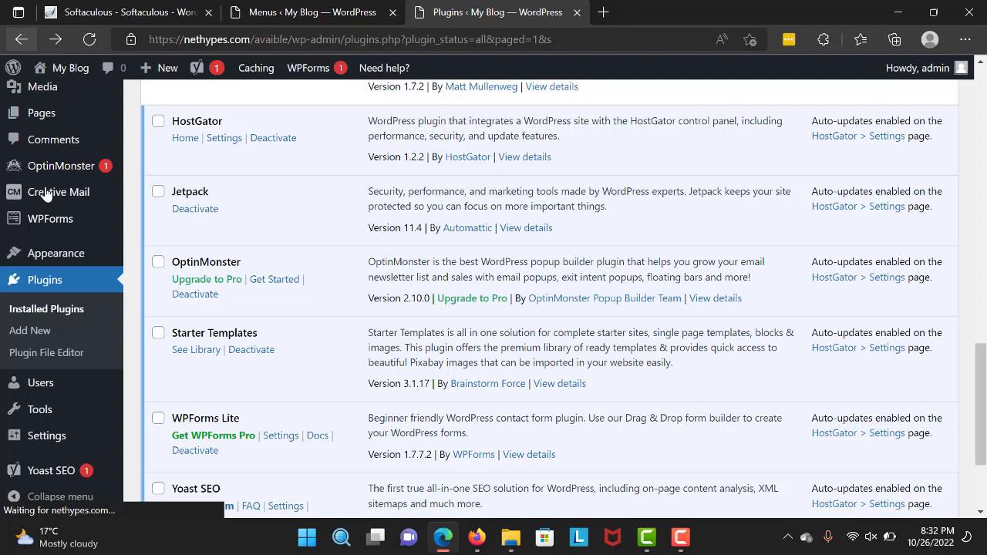
pyautogui.moveTo(56, 253)
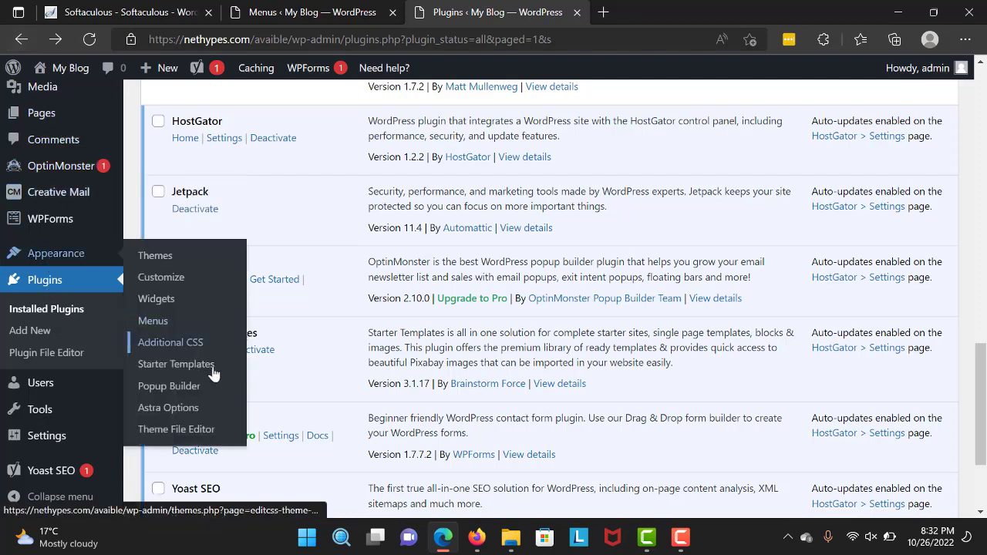
# - Enter the Starter Templates library under Appearance with Elementor as the page builder
pyautogui.click(176, 364)
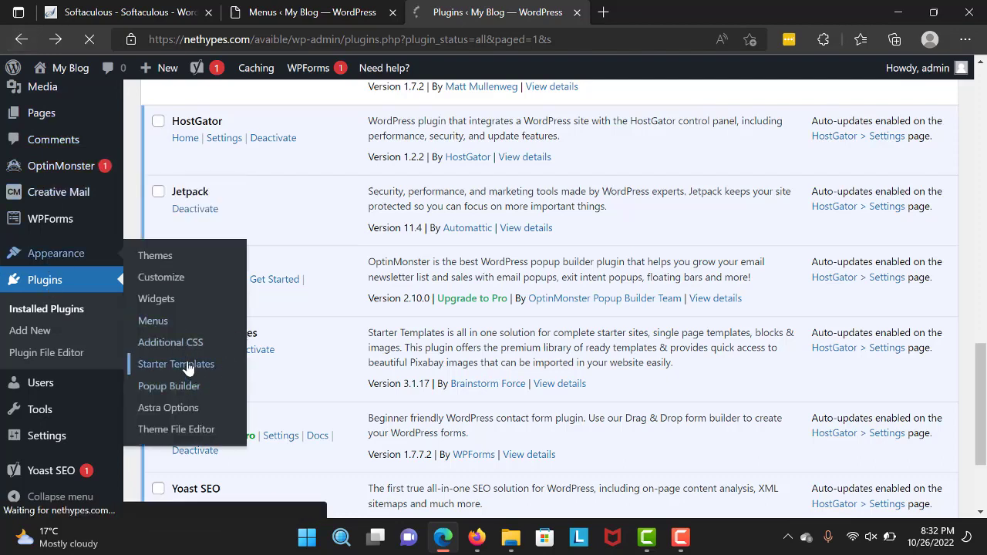
pyautogui.click(176, 364)
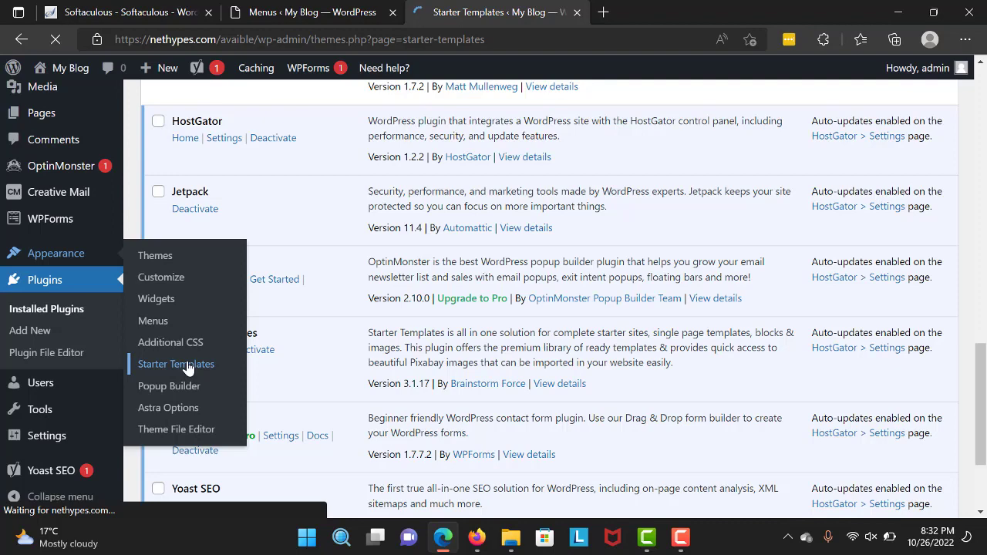
pyautogui.click(176, 364)
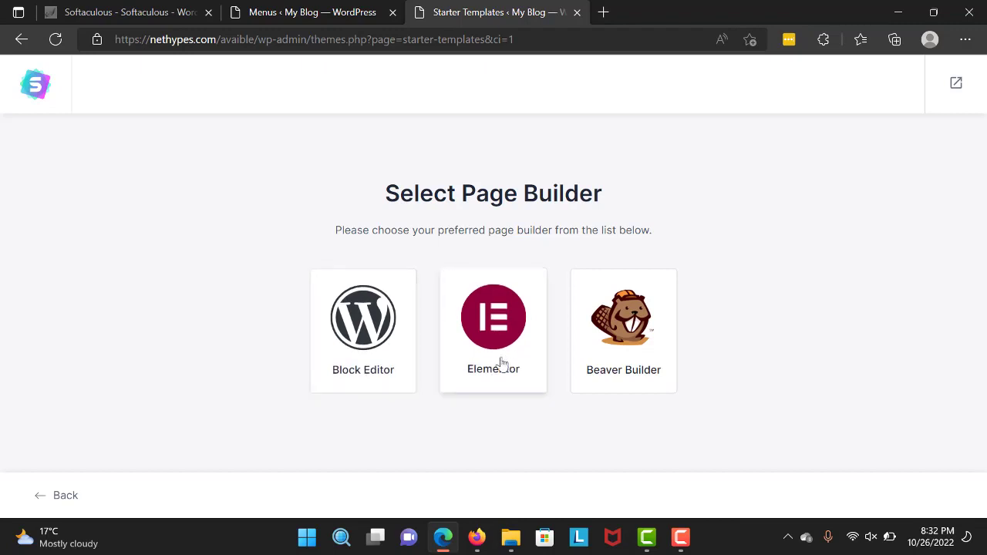
pyautogui.click(493, 317)
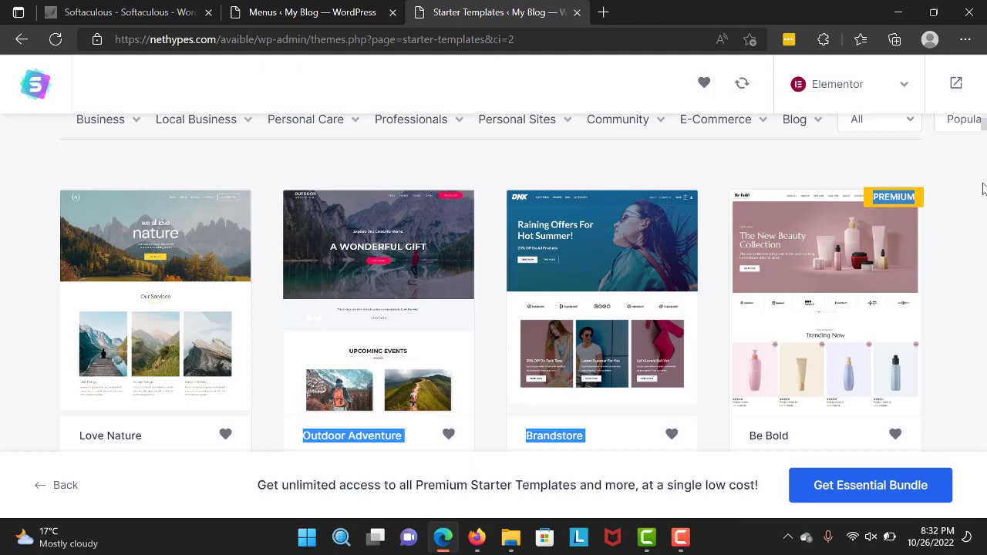
# - Search the gallery for 'Portfolio', clear it, and browse down to the Outdoor Adventure template
pyautogui.scroll(-3)
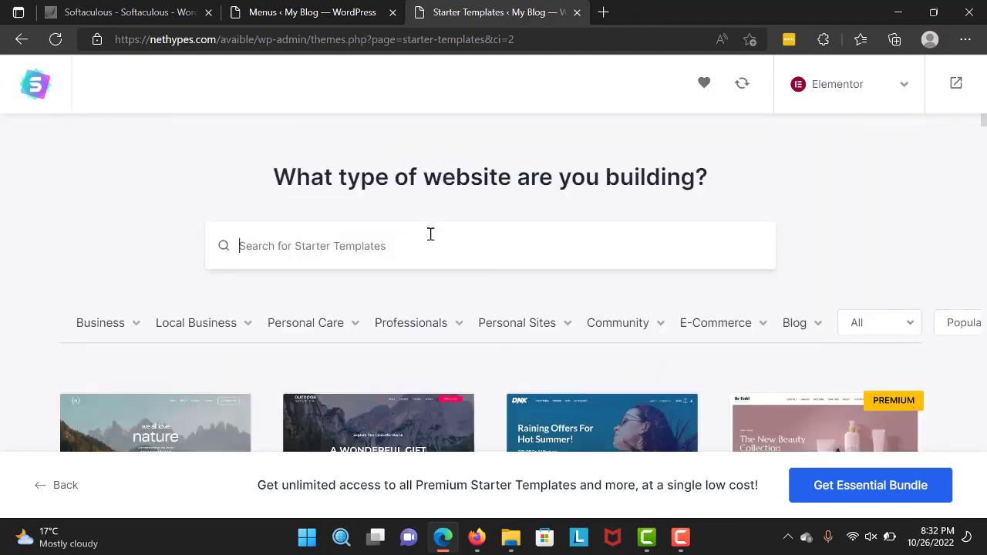
pyautogui.write('Portfolio')
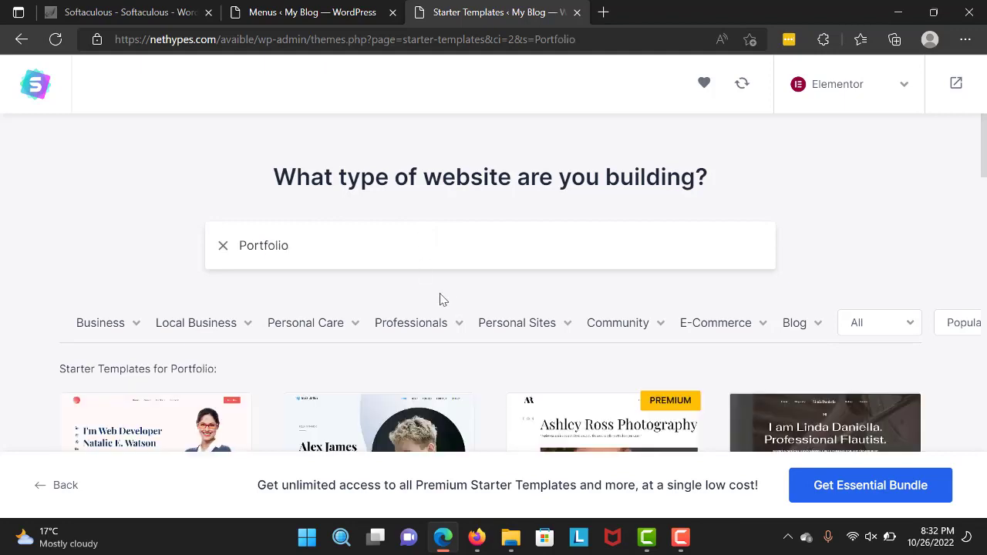
pyautogui.click(223, 246)
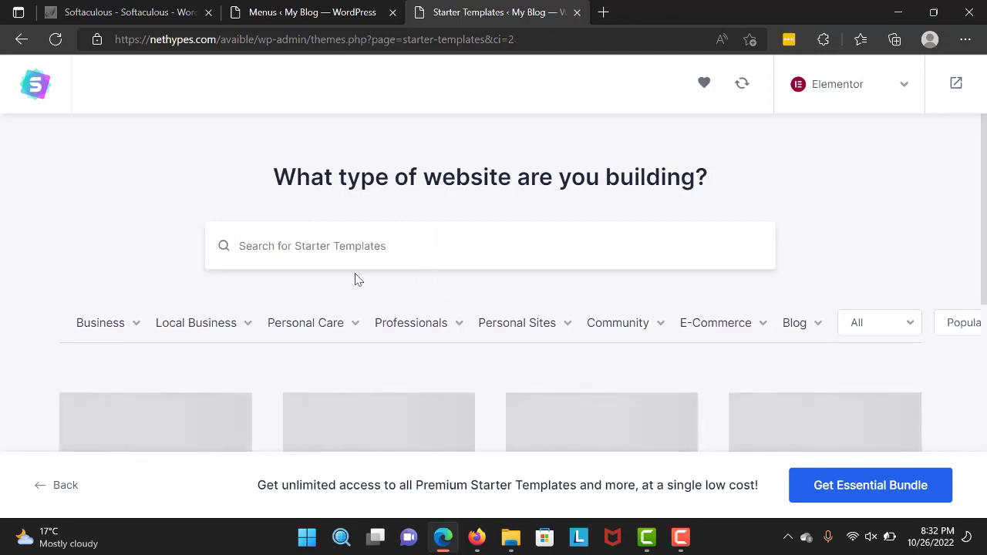
pyautogui.click(879, 322)
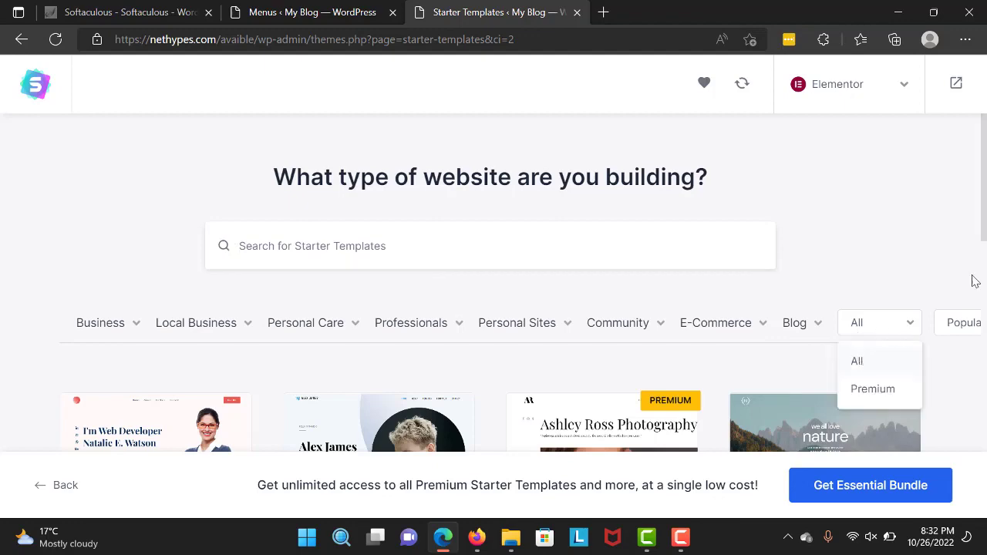
pyautogui.scroll(-3)
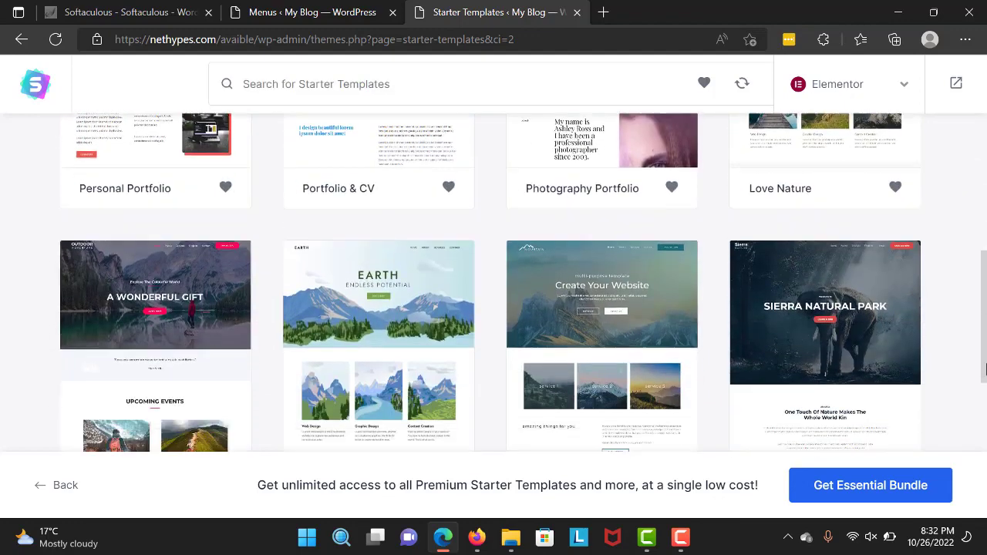
pyautogui.scroll(-3)
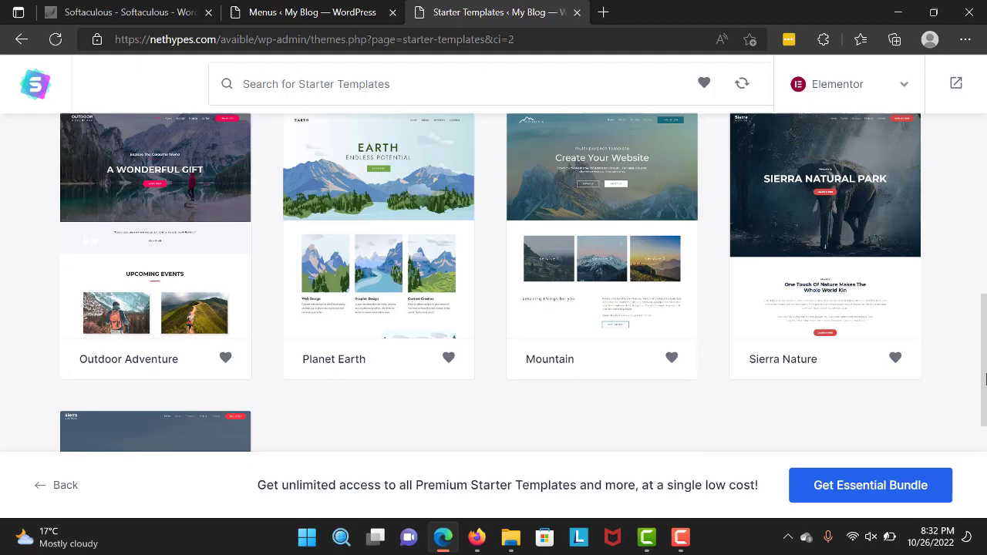
# - Select Outdoor Adventure, skip the logo, choose the orange palette over yellow, and continue
pyautogui.click(154, 167)
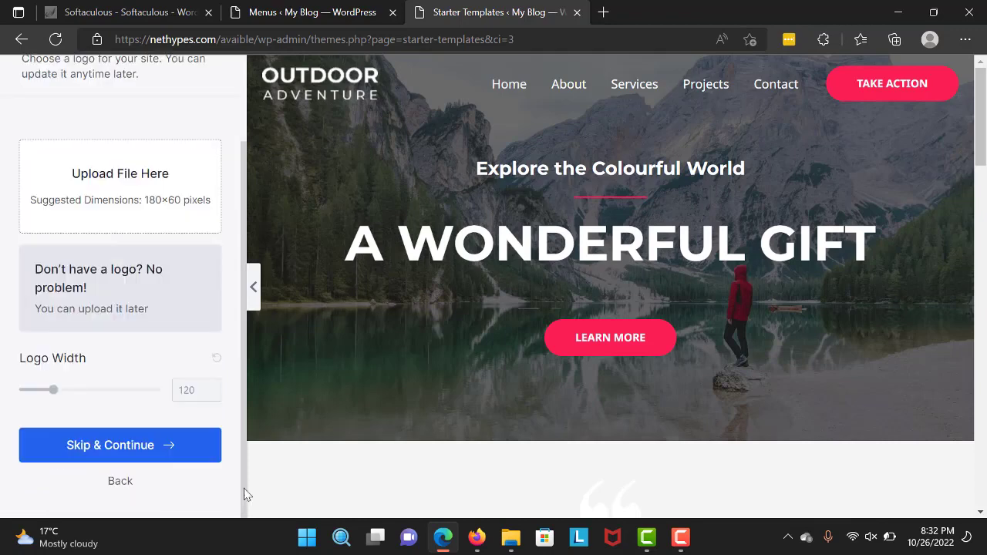
pyautogui.click(120, 445)
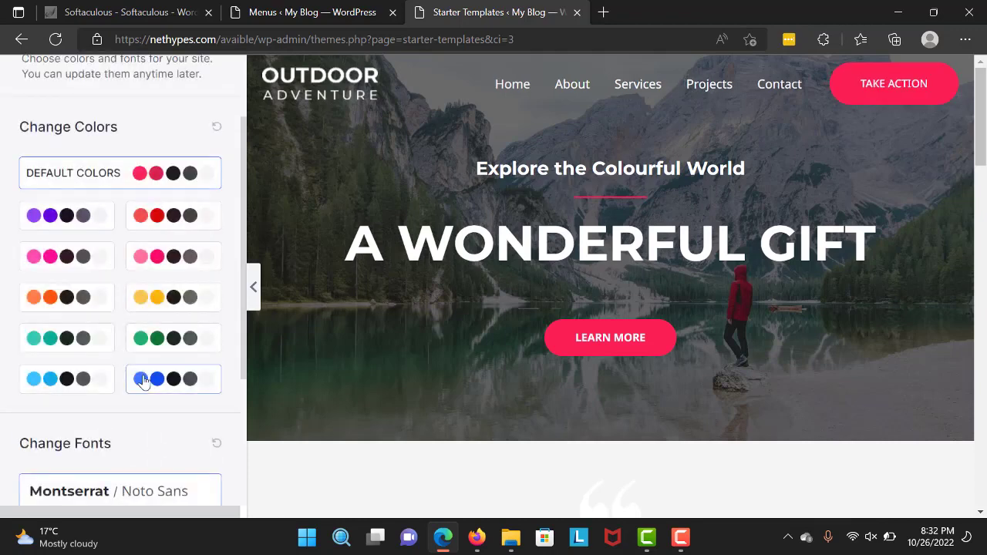
pyautogui.click(173, 338)
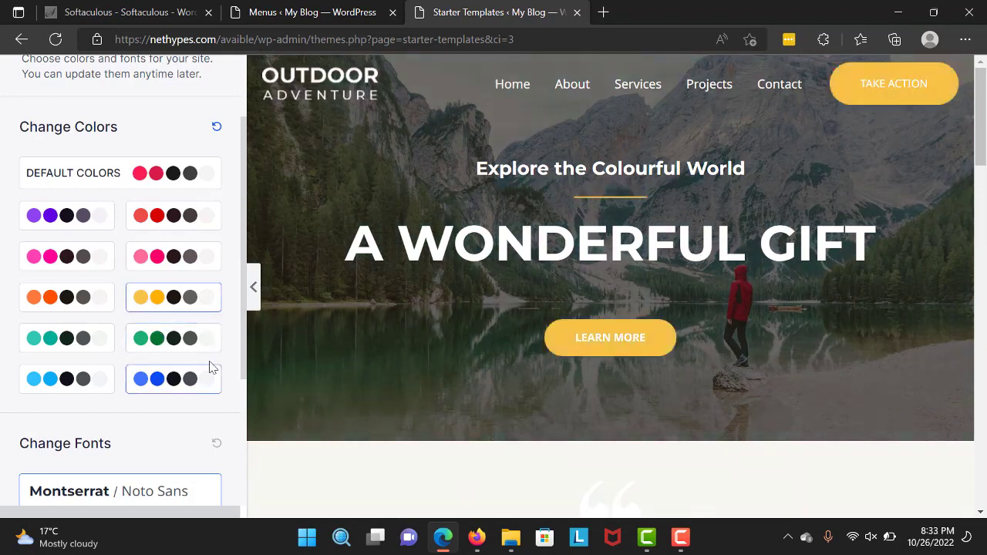
pyautogui.click(66, 296)
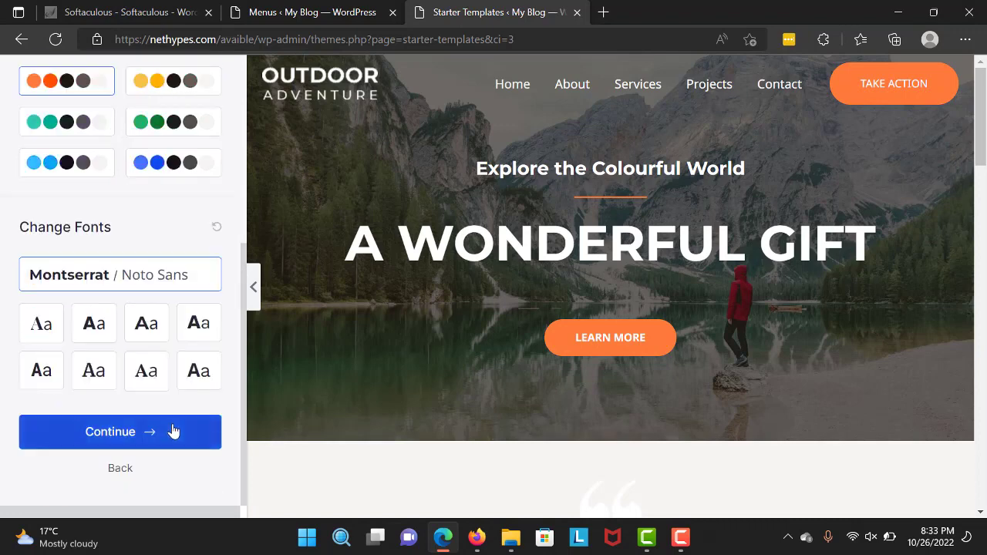
pyautogui.click(120, 432)
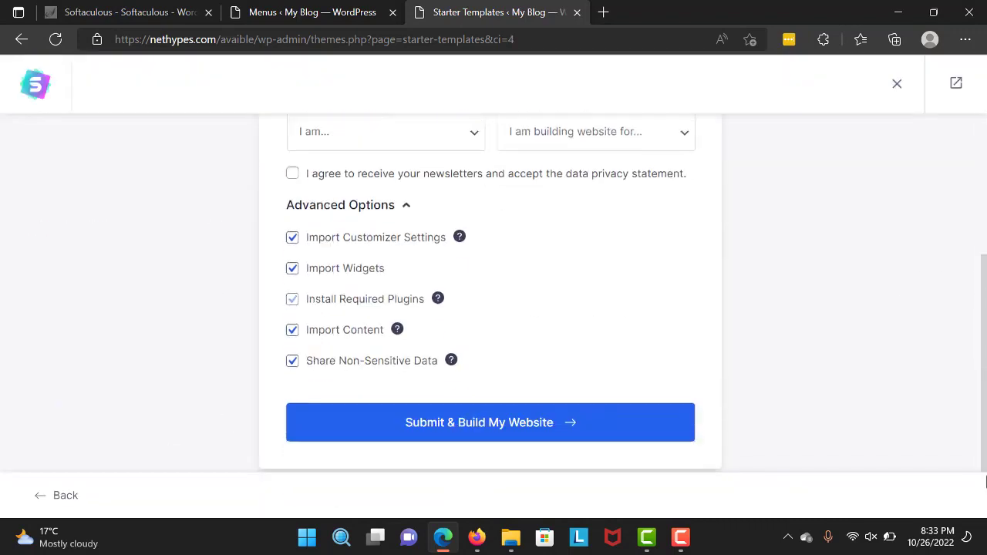
# - Submit and build the website, then view the live Outdoor Adventure home page with orange accents
pyautogui.click(490, 423)
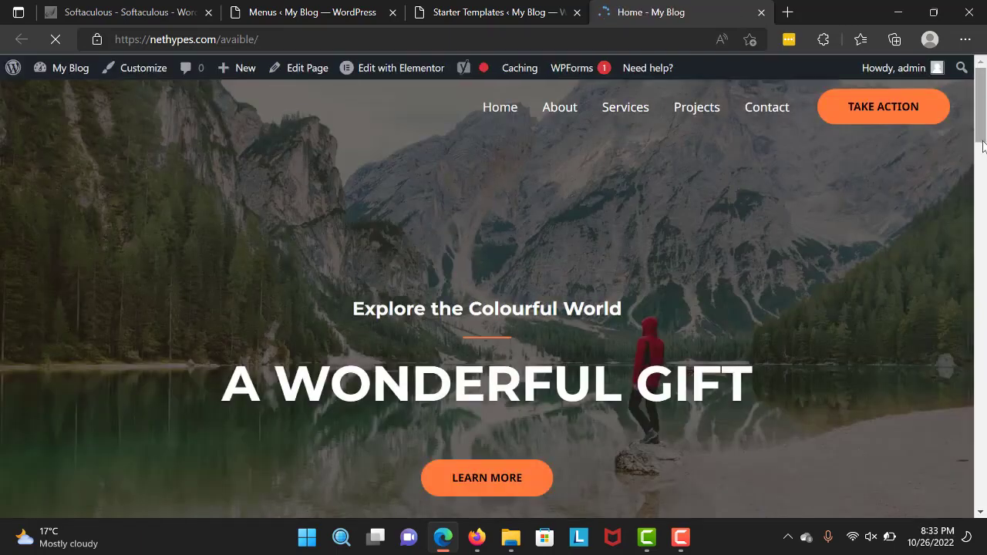
pyautogui.scroll(-3)
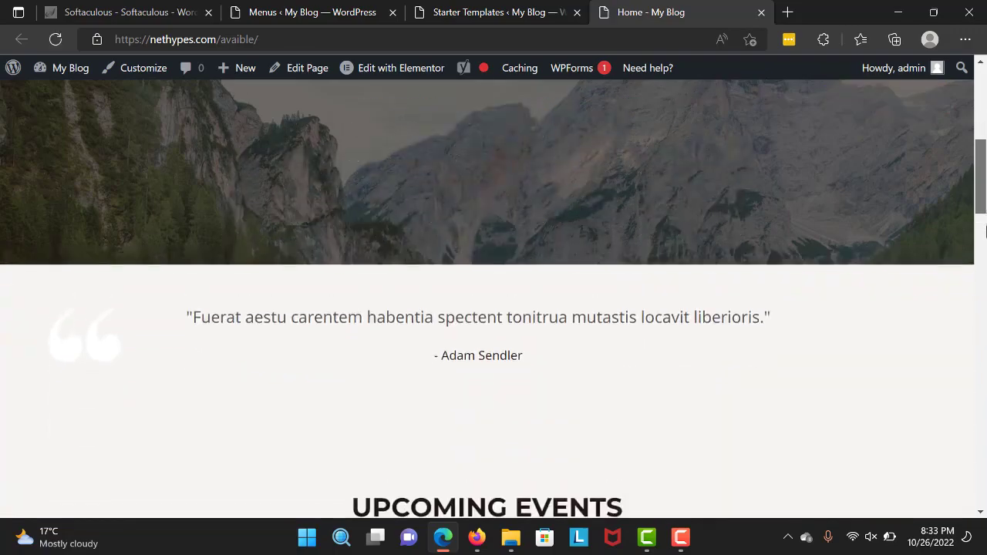
pyautogui.scroll(-3)
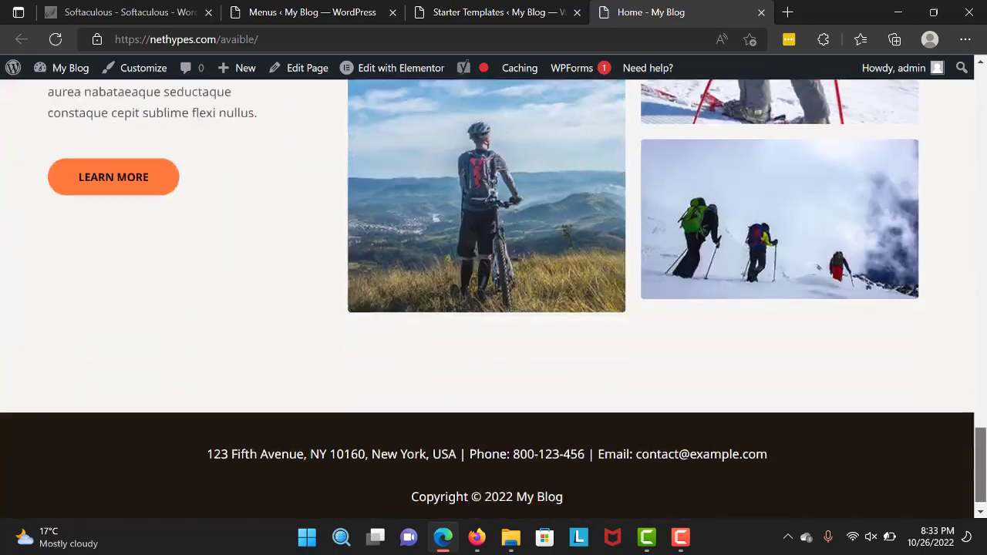